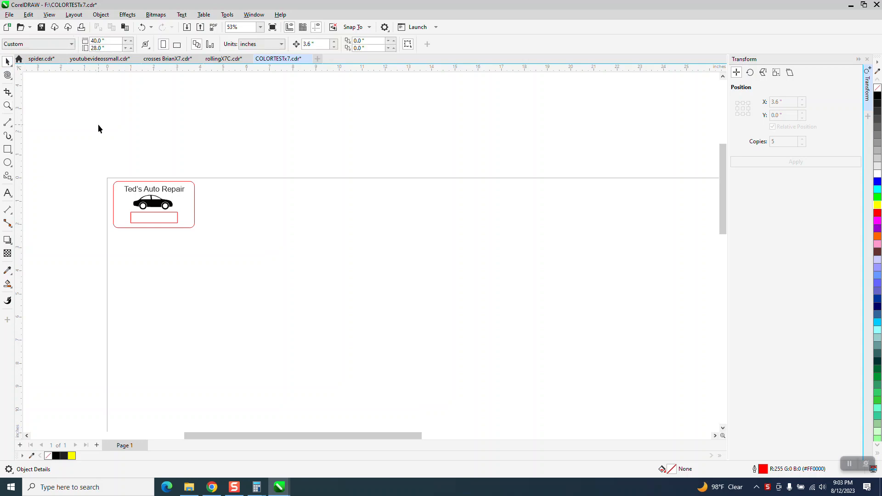
mouse_move(165, 197)
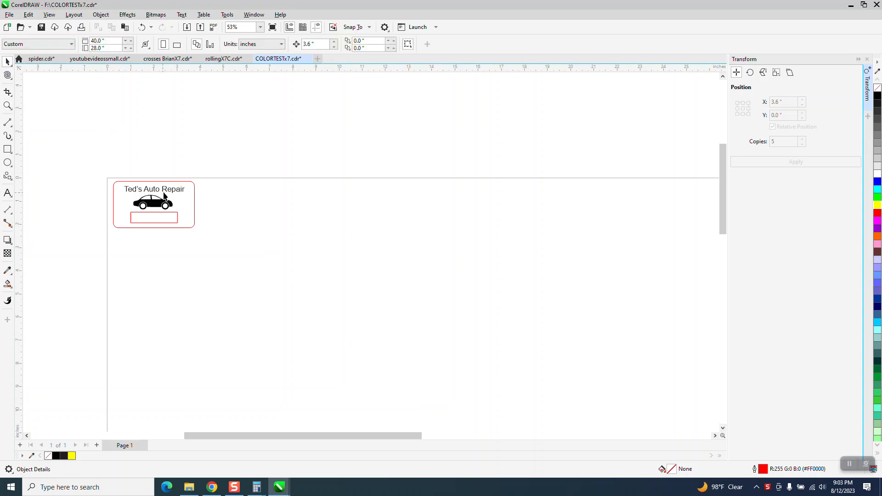
mouse_move(152, 190)
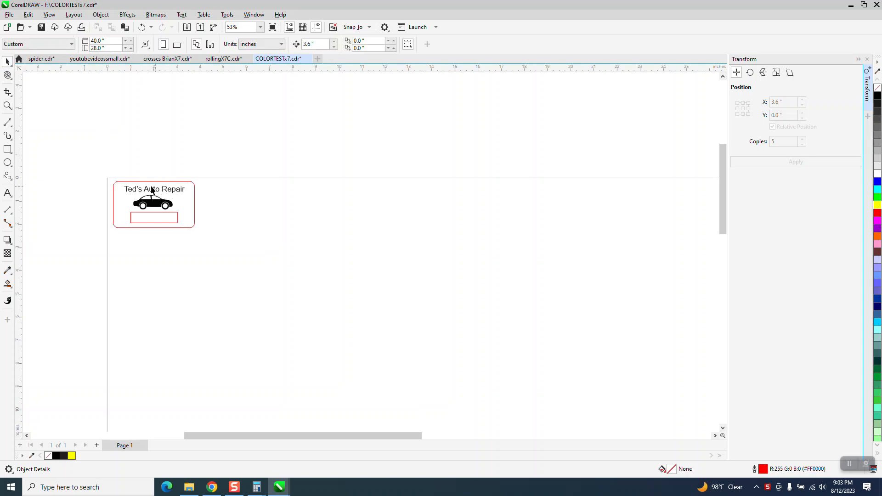
mouse_move(35, 204)
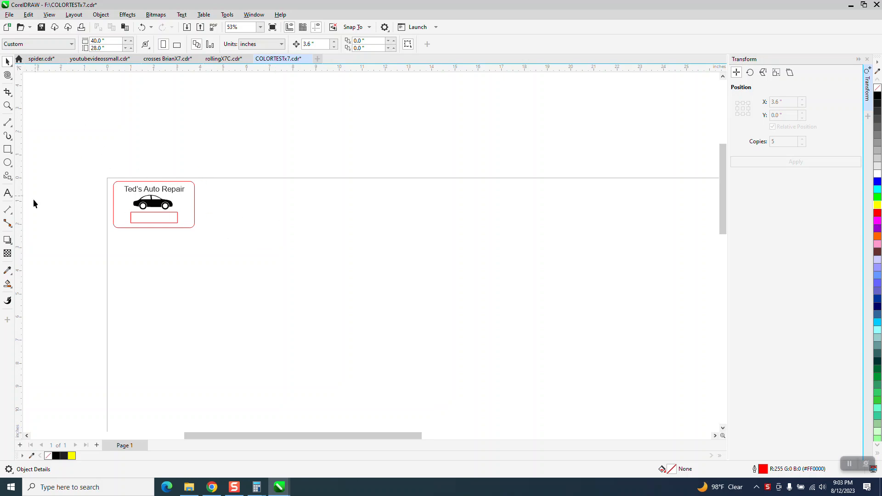
mouse_move(79, 177)
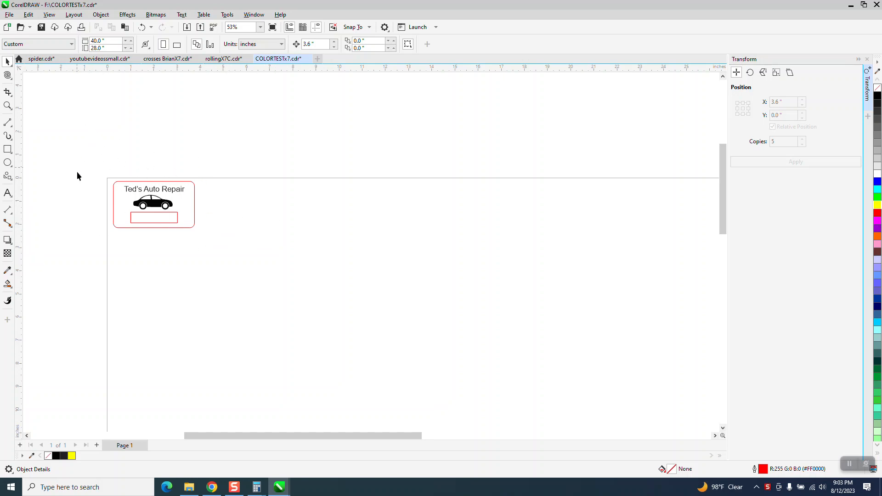
mouse_move(175, 171)
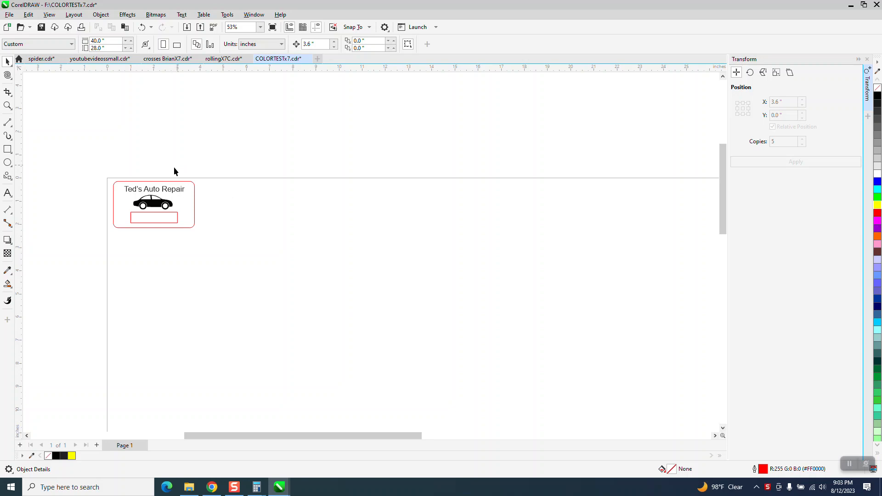
mouse_move(181, 177)
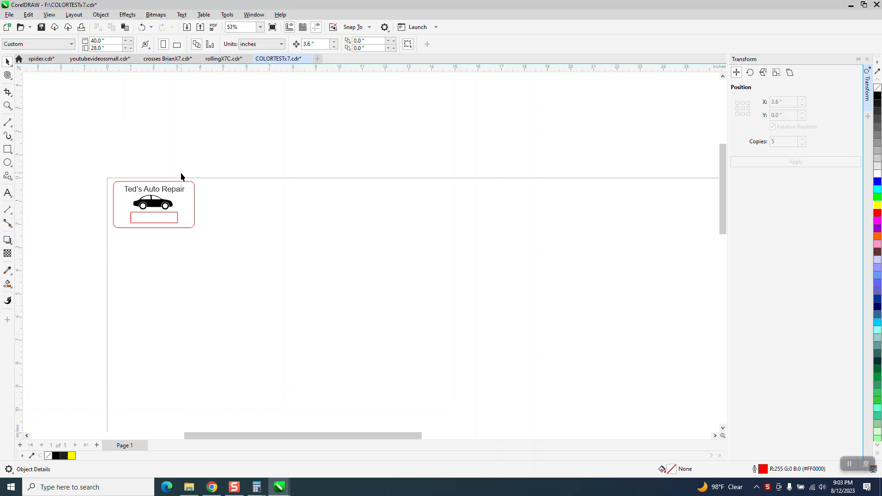
mouse_move(91, 162)
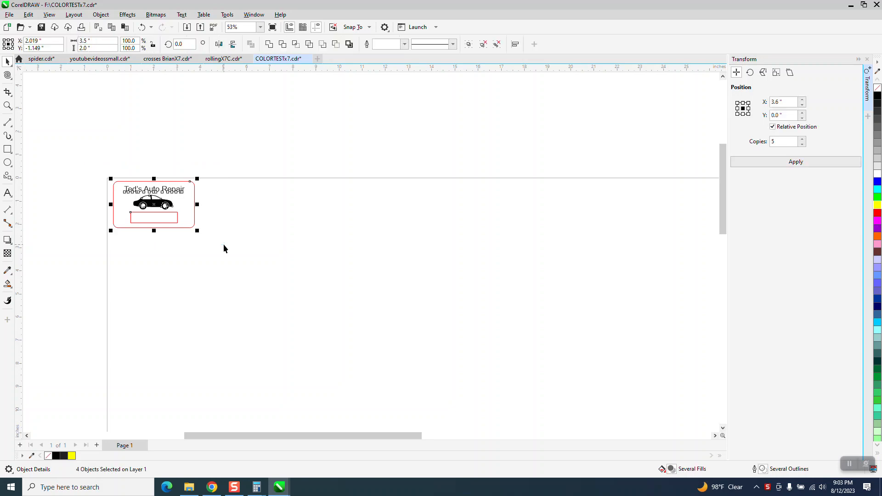
mouse_move(261, 132)
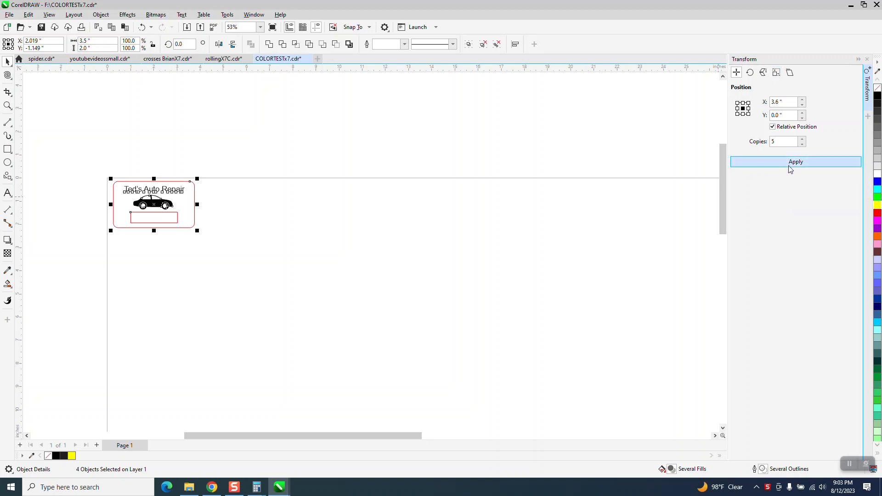
Apply a Transform position of X 3.6" with 5 copies to make six tags.
left_click(795, 161)
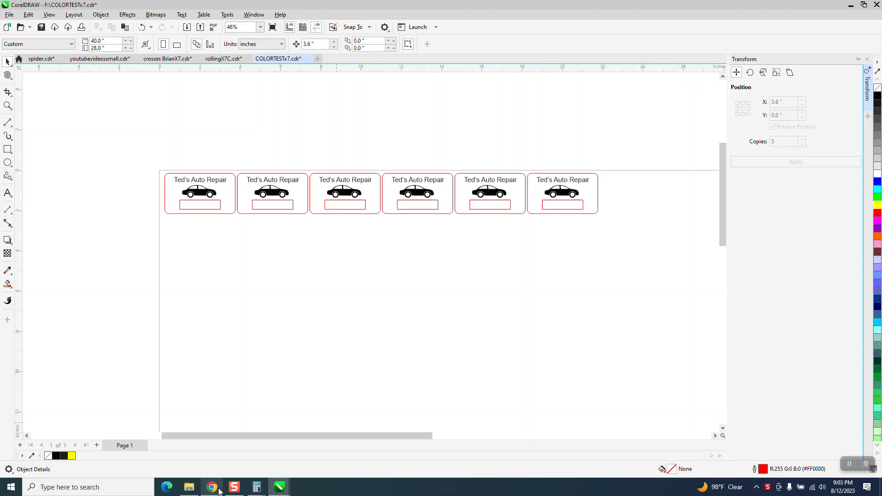
Copy the six employee names, BILL through SCOTT, from the Gmail message into CorelDRAW.
left_click(211, 488)
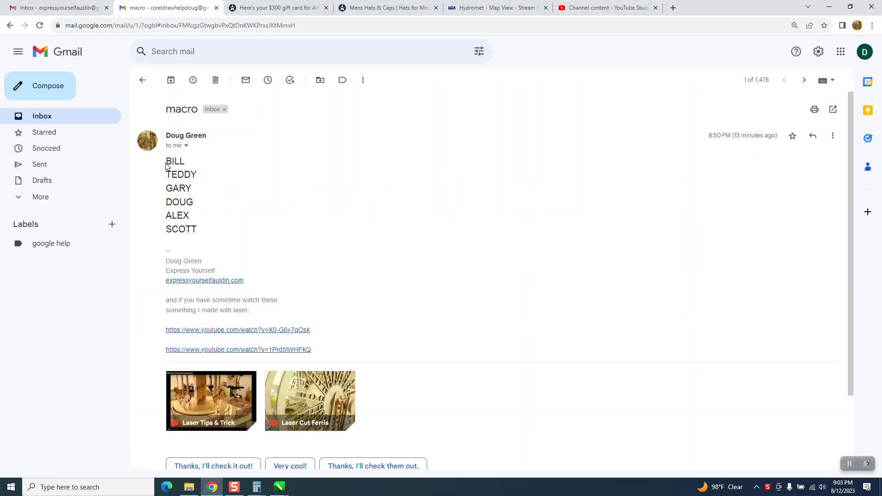
left_click_drag(165, 161, 198, 229)
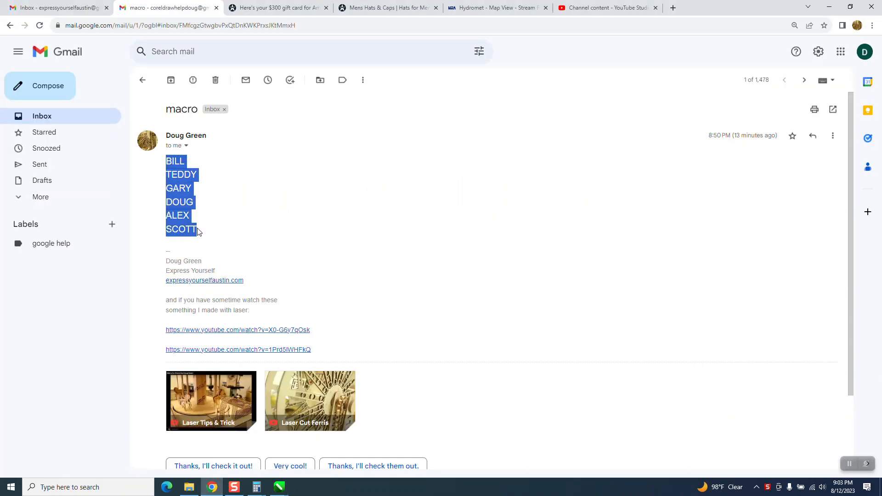
mouse_move(218, 207)
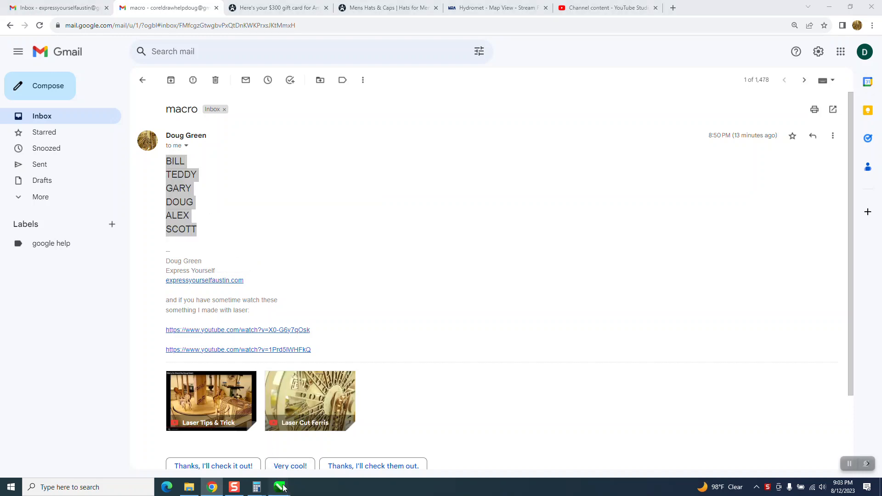
left_click(280, 487)
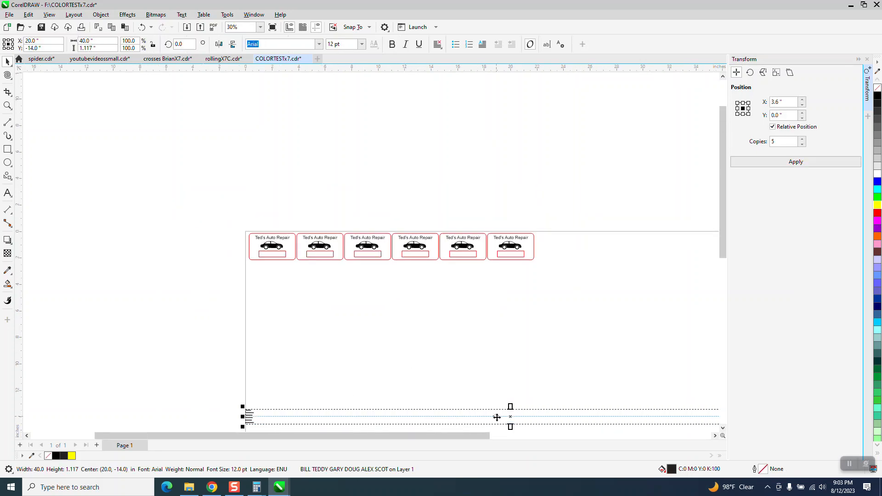
Narrow the pasted names to one column, move them beside the tags and enlarge them.
left_click_drag(497, 418, 508, 340)
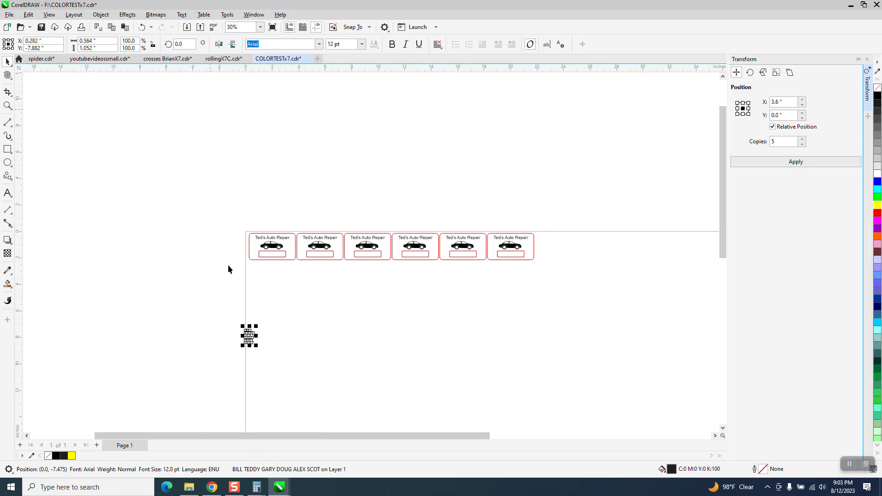
left_click_drag(248, 336, 231, 241)
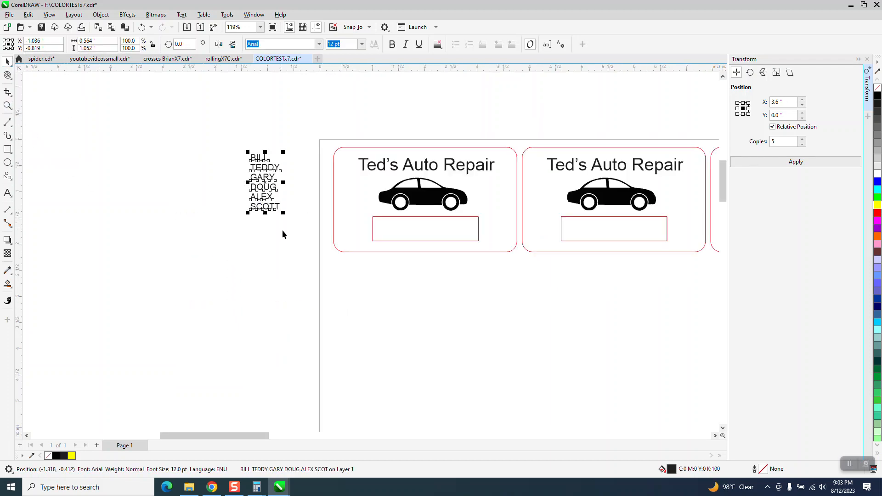
left_click_drag(283, 216, 300, 243)
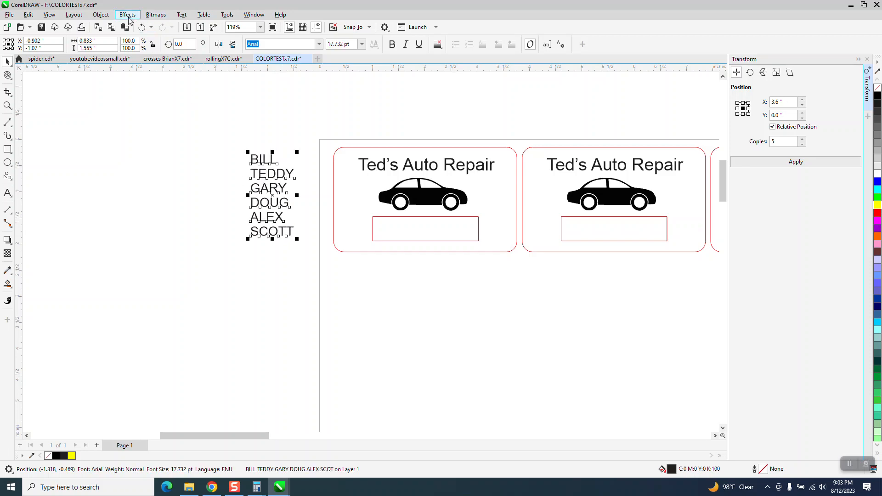
left_click(101, 14)
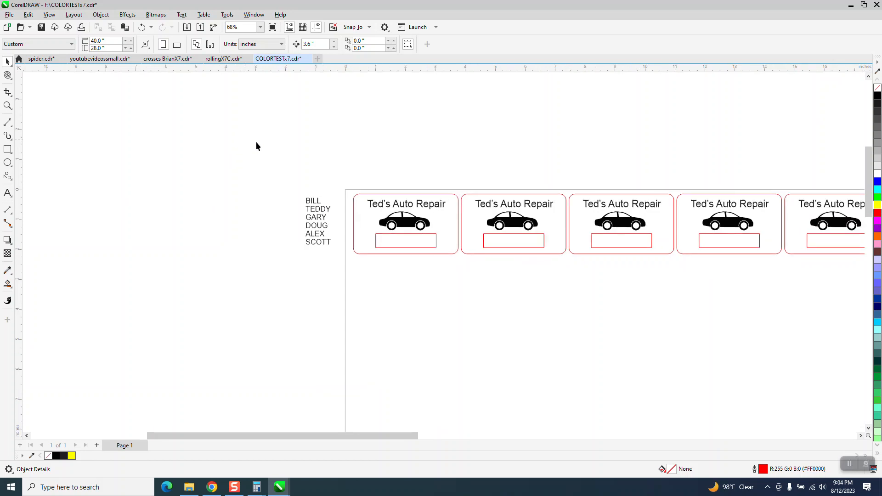
mouse_move(356, 178)
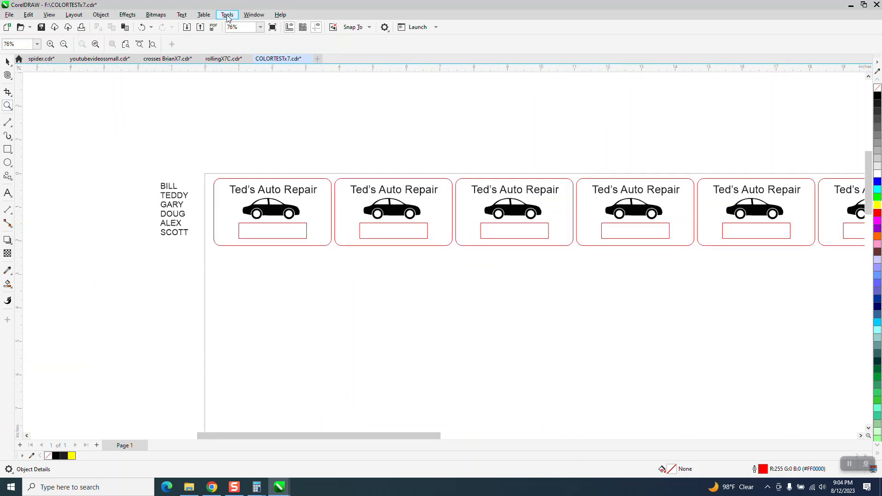
Open the Record Macro dialog through Tools > Scripts > Start Recording.
left_click(227, 15)
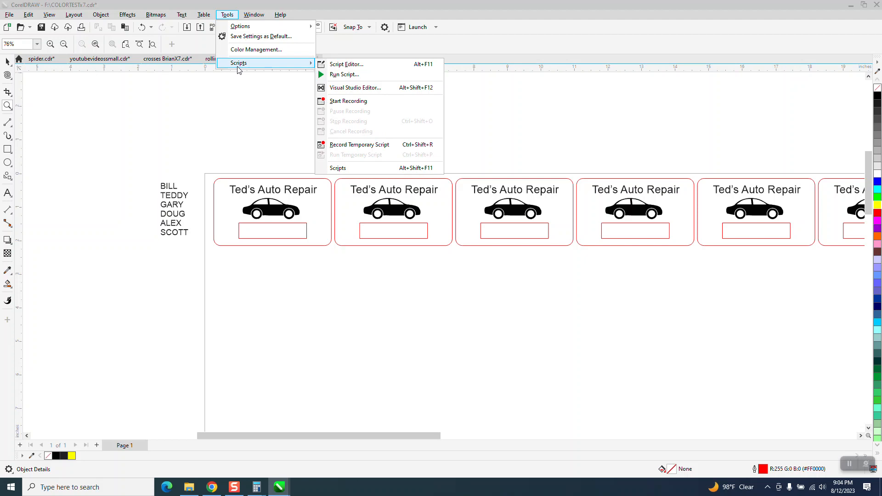
mouse_move(348, 101)
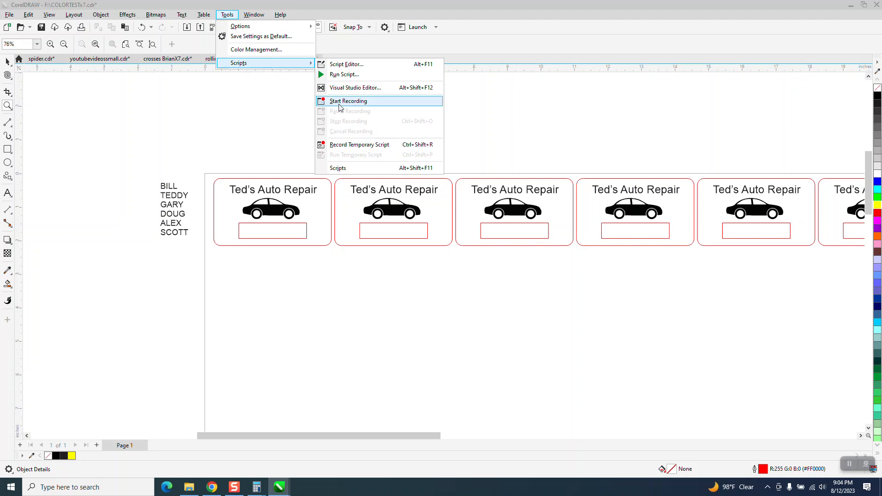
left_click(348, 100)
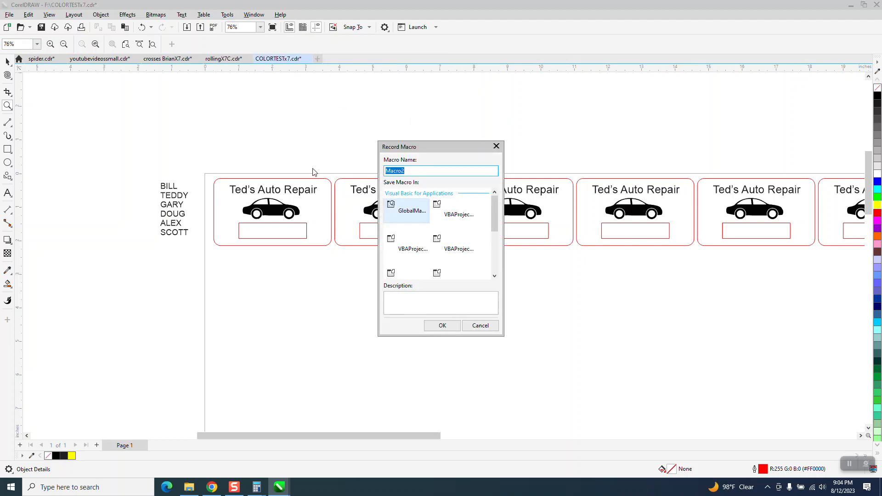
Name the new macro 'autoname' and start recording.
type("au")
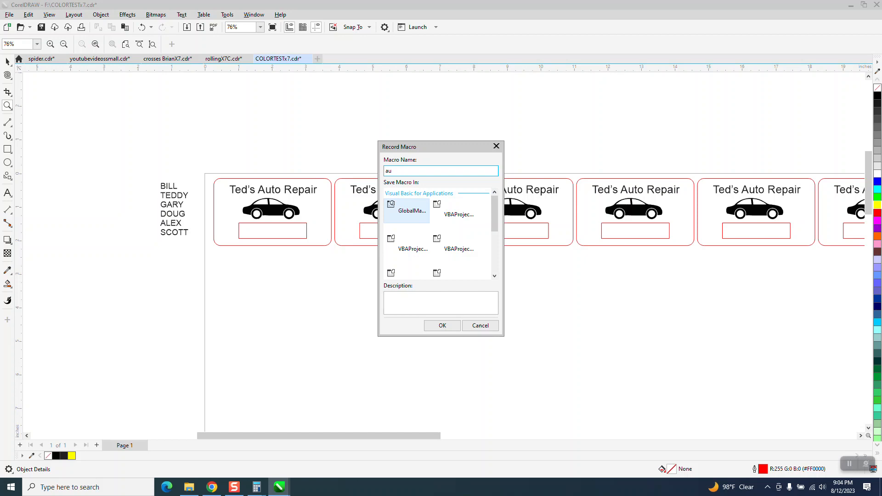
type("to")
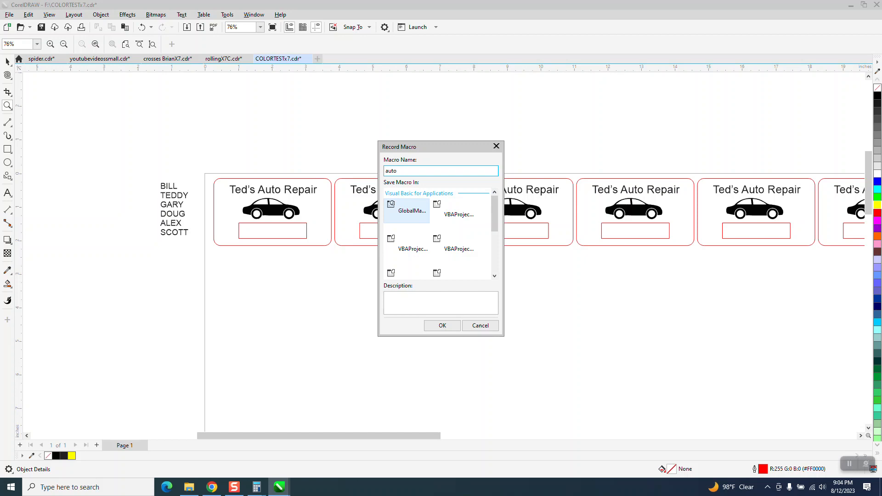
type("name")
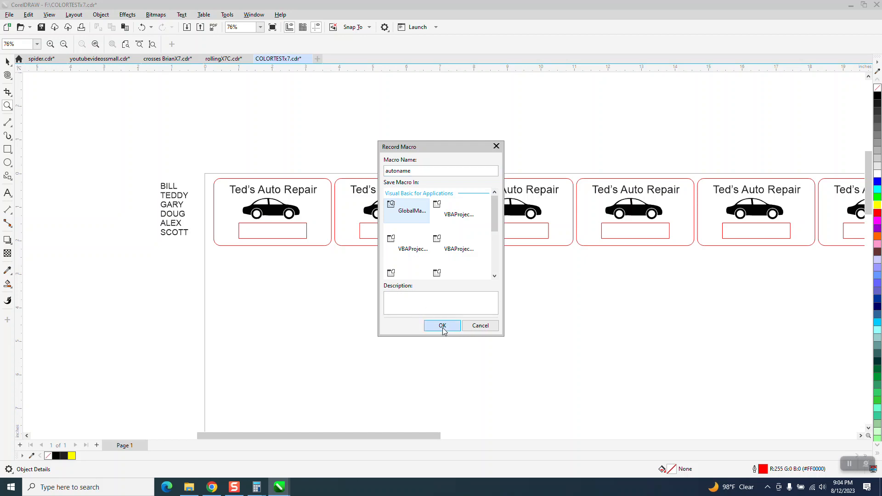
left_click(443, 325)
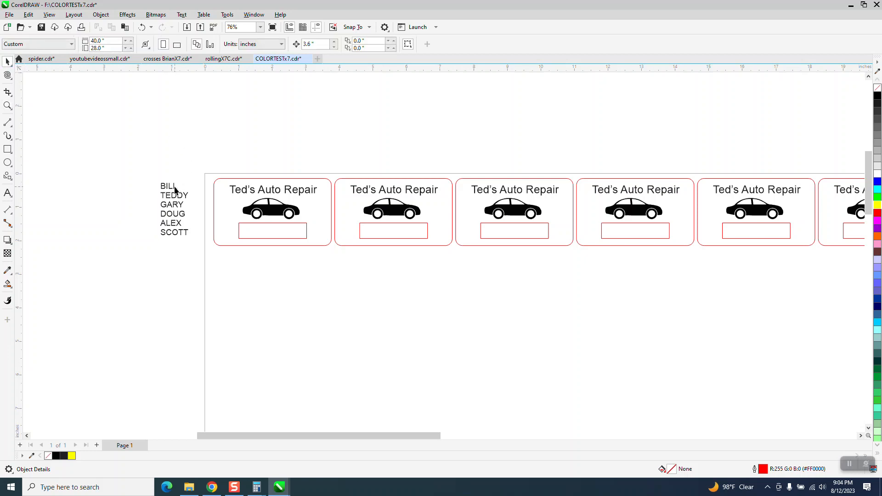
Move BILL, TEDDY and DOUG from the list into the first, second and fourth tags' name boxes.
left_click(168, 186)
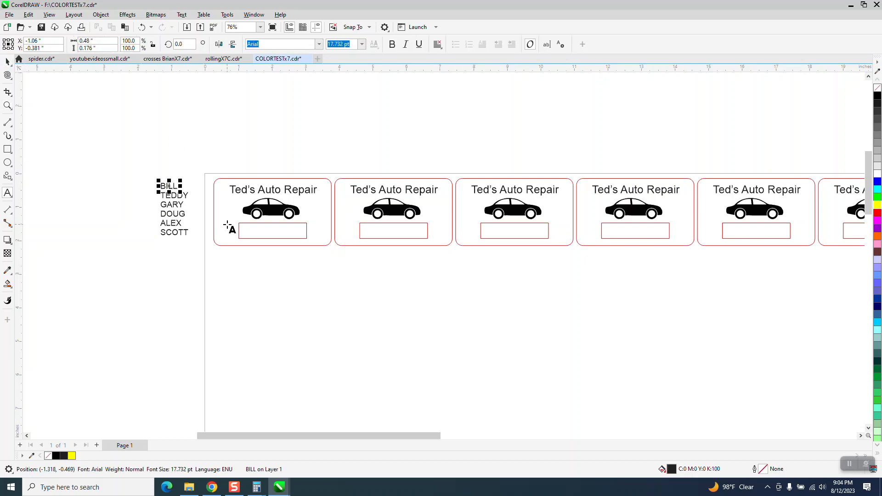
left_click(6, 61)
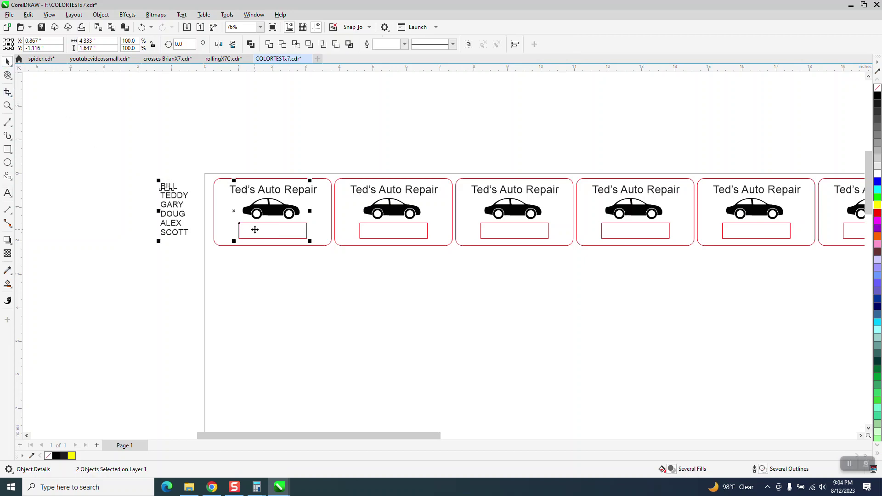
left_click_drag(167, 186, 273, 231)
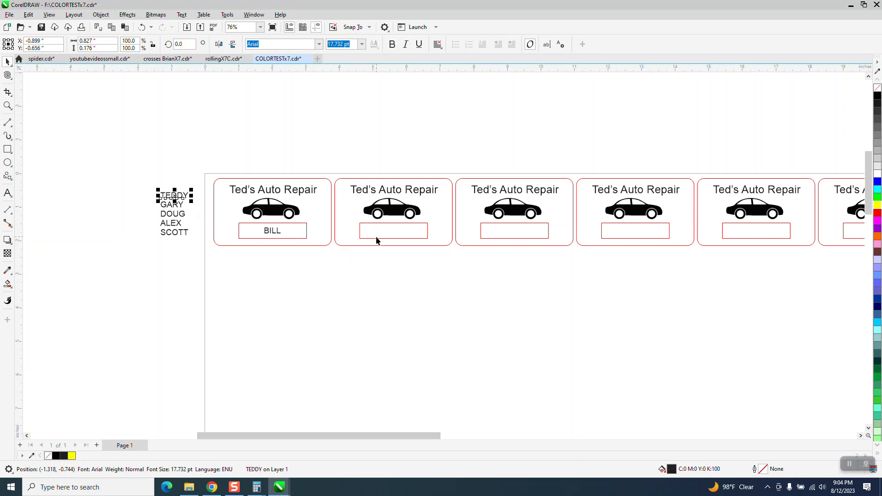
left_click_drag(174, 195, 393, 231)
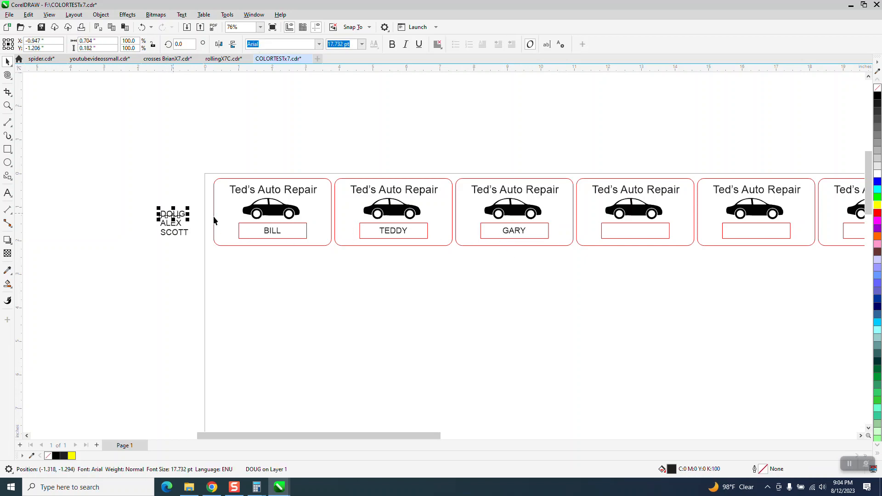
left_click(635, 230)
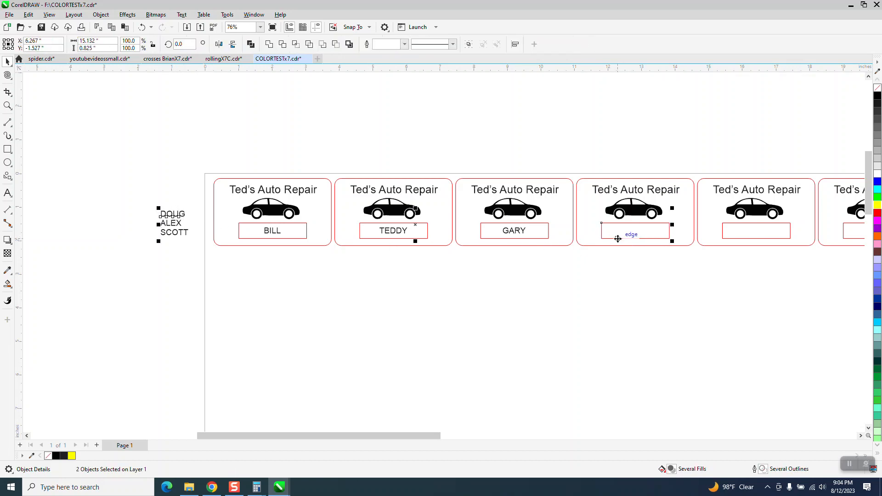
left_click_drag(171, 213, 635, 230)
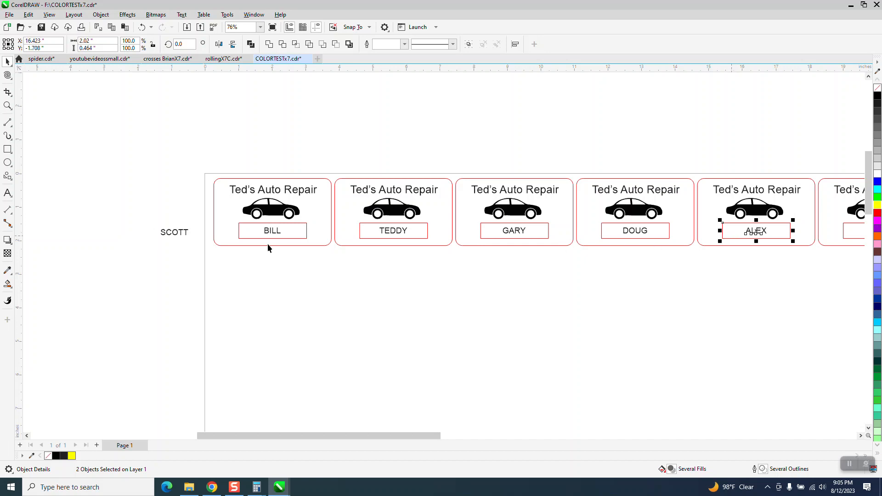
mouse_move(405, 444)
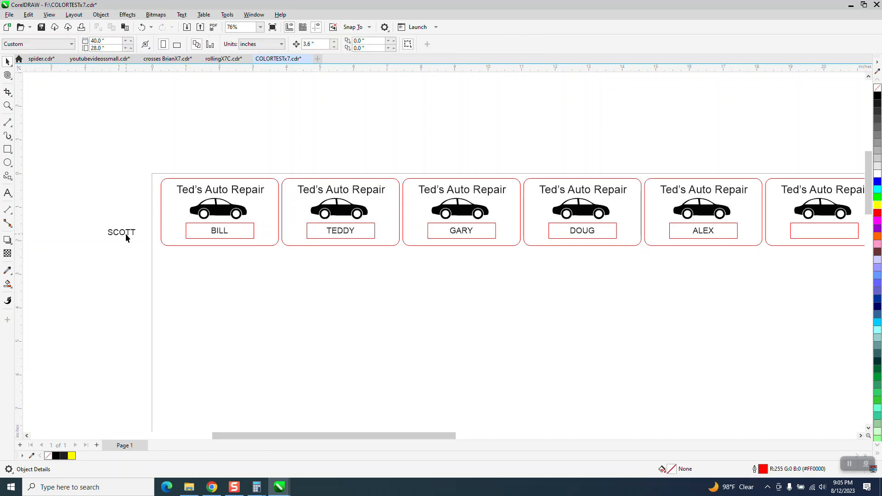
mouse_move(118, 229)
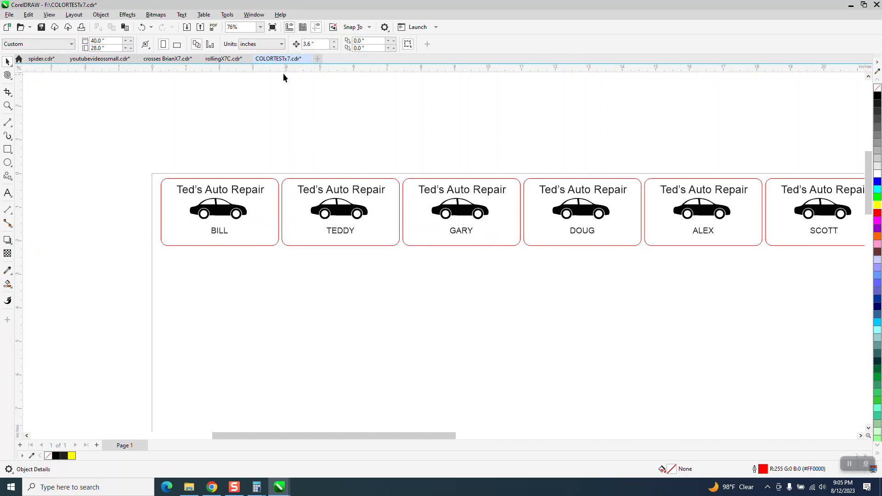
Finish the last tag and stop the autoname macro recording from the Tools menu.
left_click(226, 14)
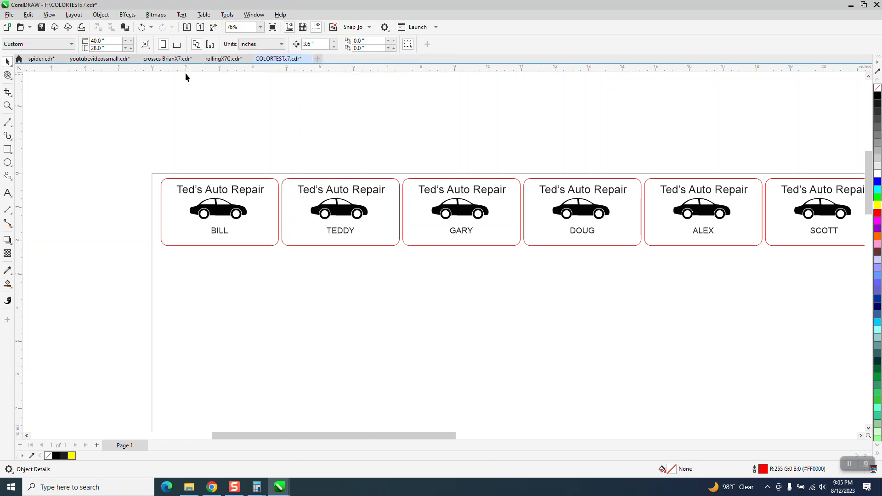
left_click(341, 231)
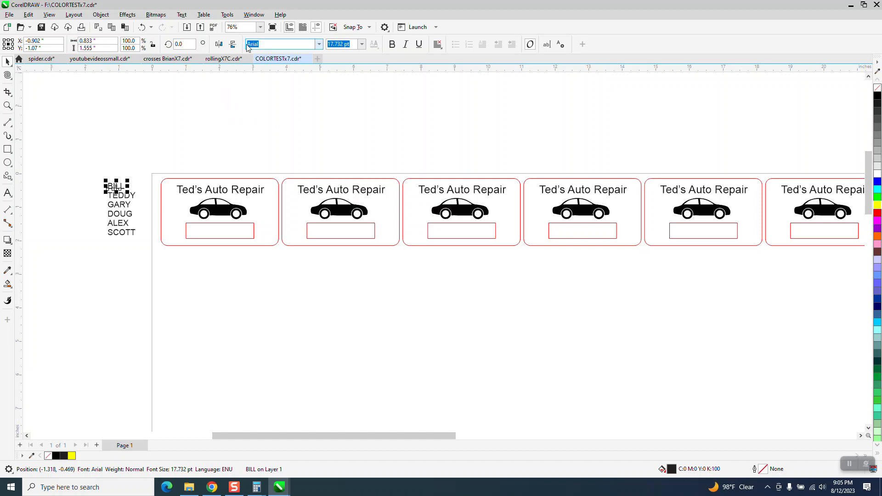
Open the Scripts docker listing recorded macros via Tools > Scripts.
left_click(227, 15)
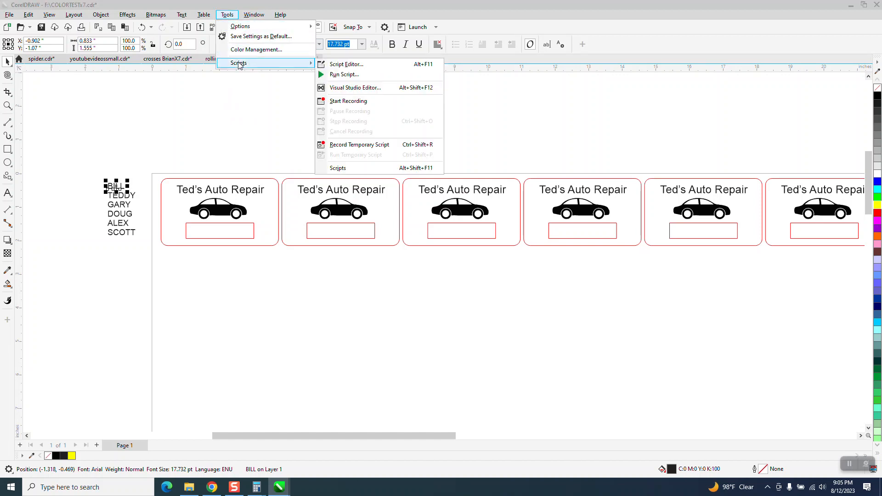
mouse_move(337, 171)
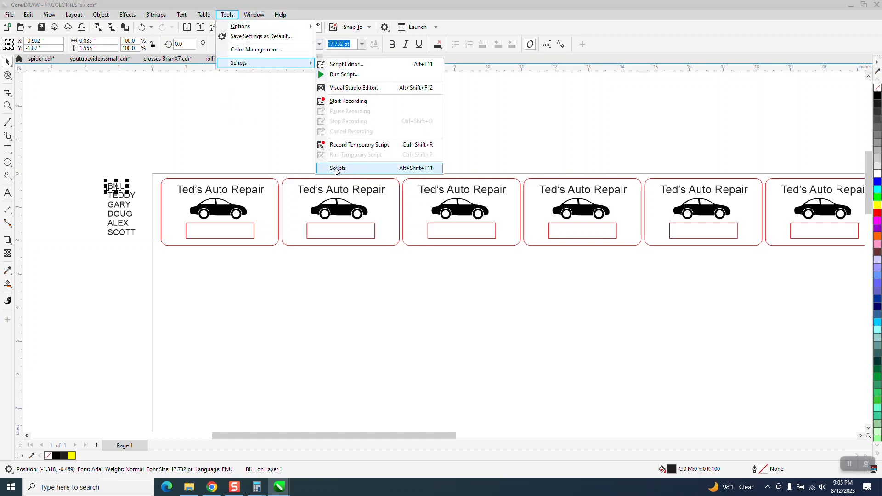
left_click(337, 168)
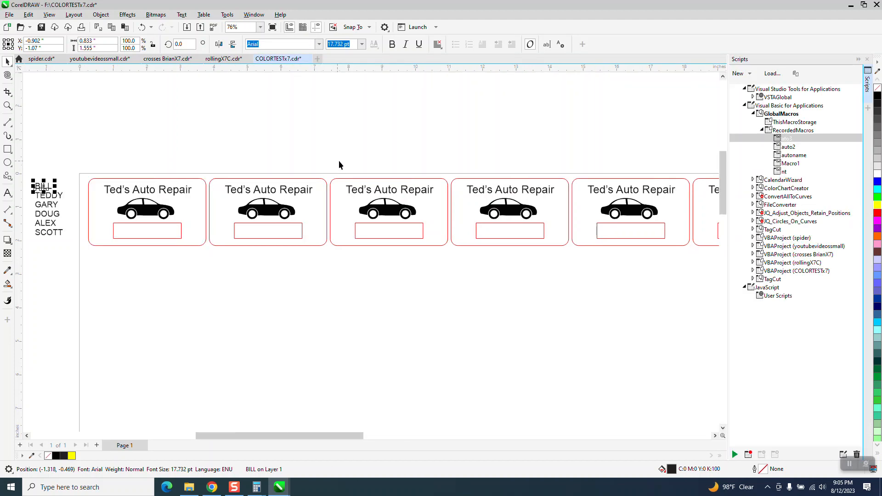
Select the autoname recorded macro and run it.
left_click(793, 155)
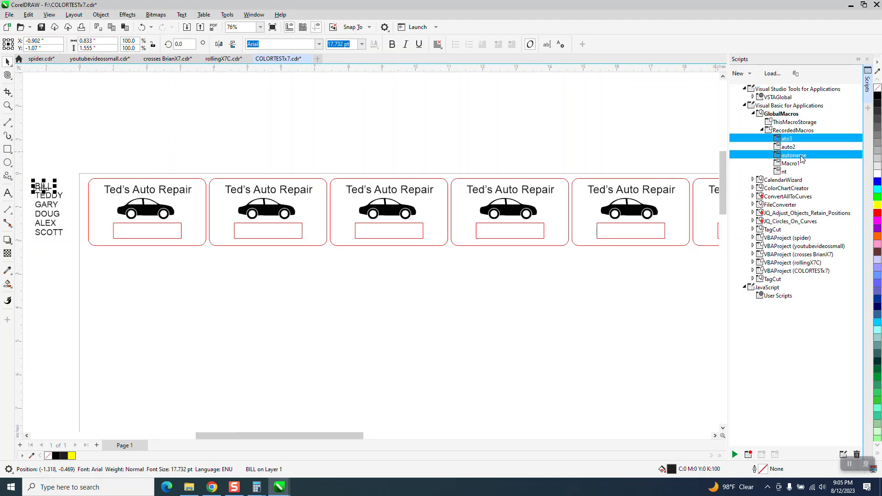
left_click(794, 155)
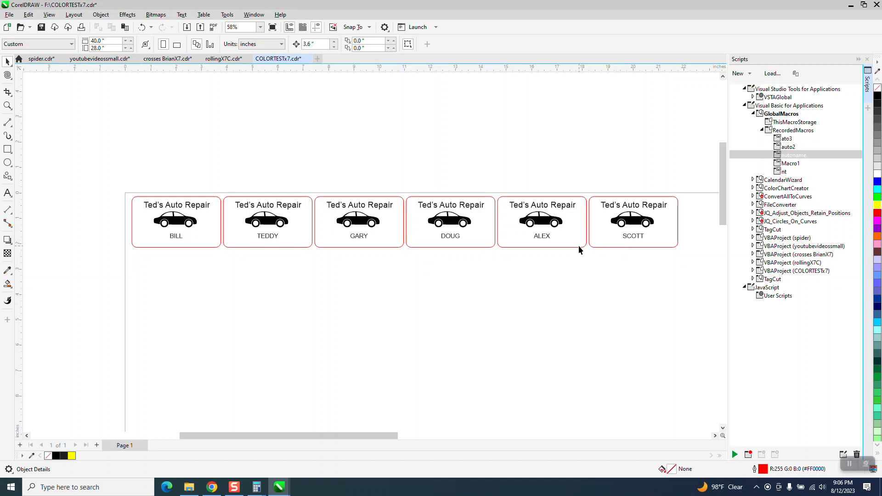
mouse_move(582, 253)
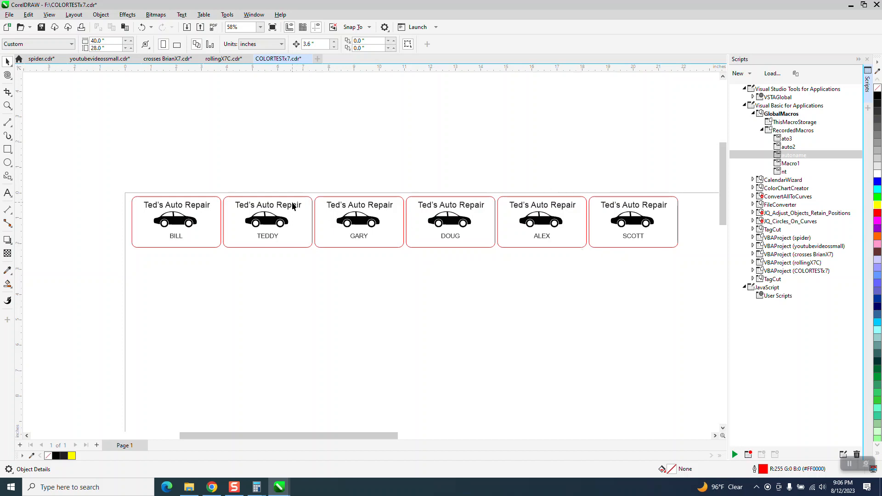
mouse_move(304, 222)
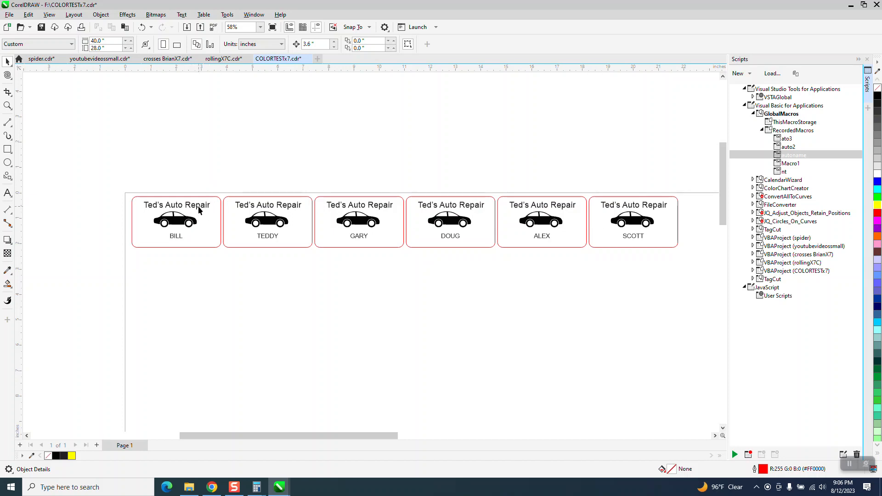
mouse_move(175, 84)
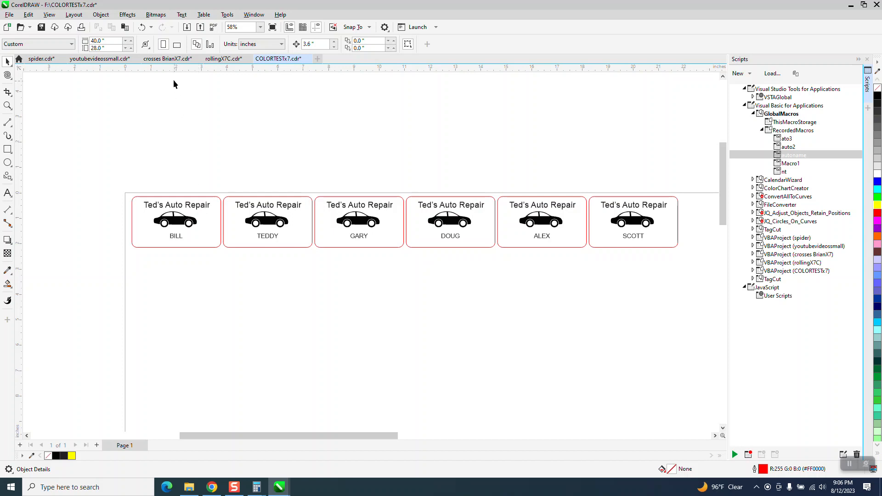
Set BILL on the remaining tag to 18 pt Arial Black, then switch back to Gmail.
left_click(175, 235)
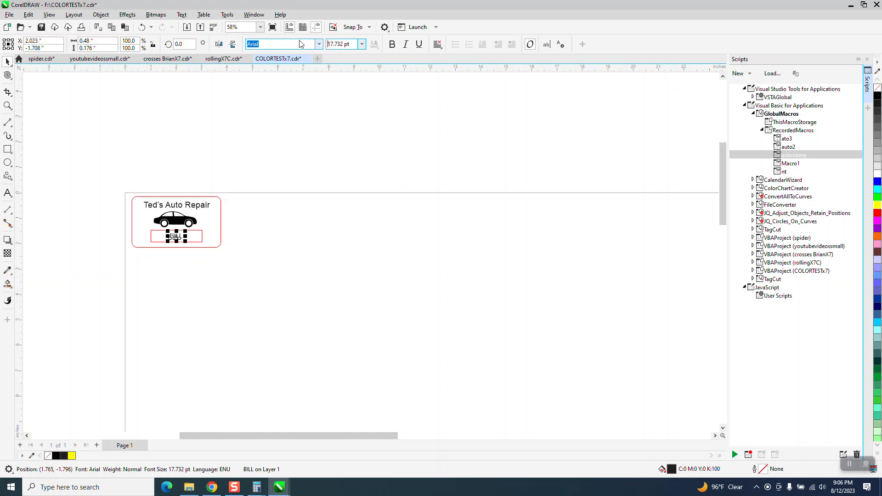
left_click(342, 44)
type("18")
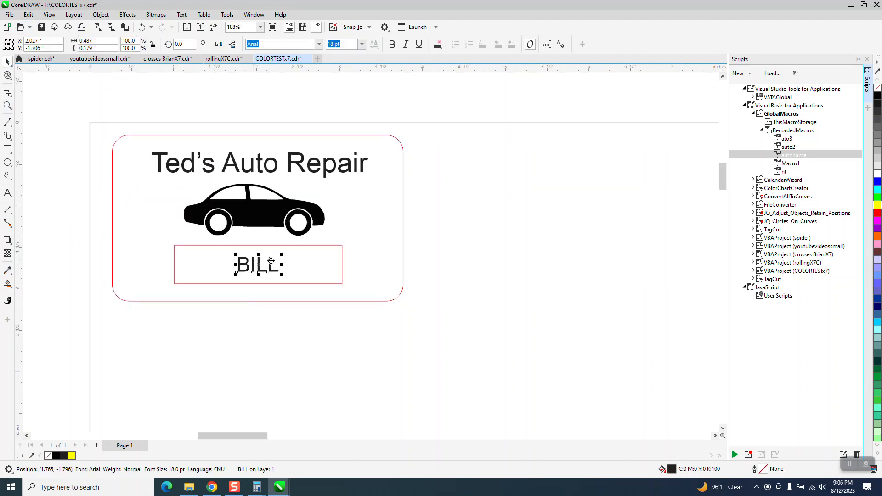
left_click(319, 44)
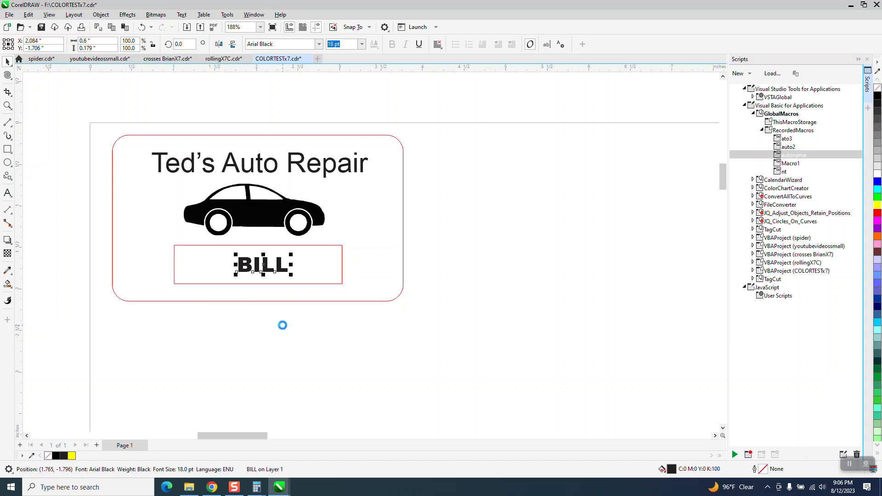
left_click(211, 487)
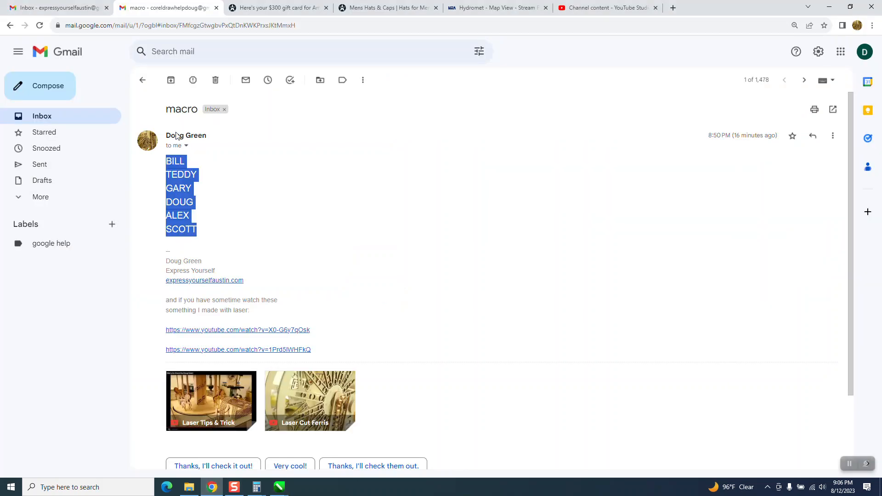
Copy the six employee names from the Gmail macro email into the COLORTESTx7 drawing.
right_click(182, 175)
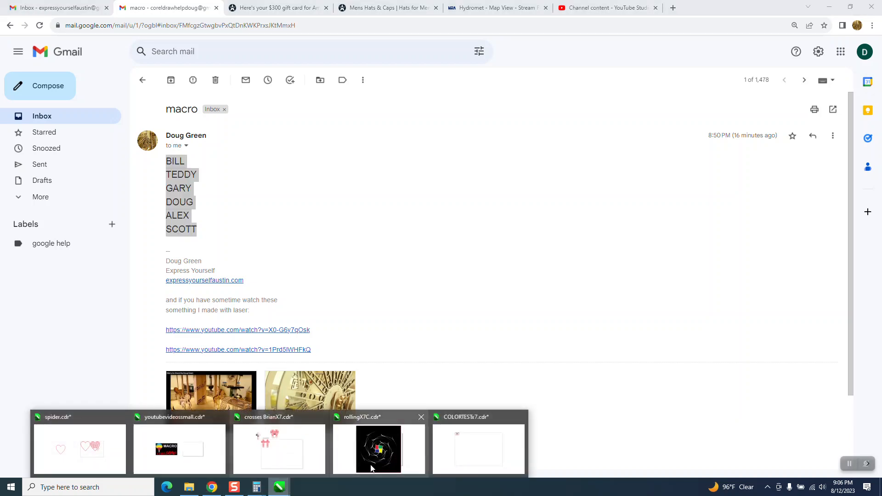
left_click(479, 449)
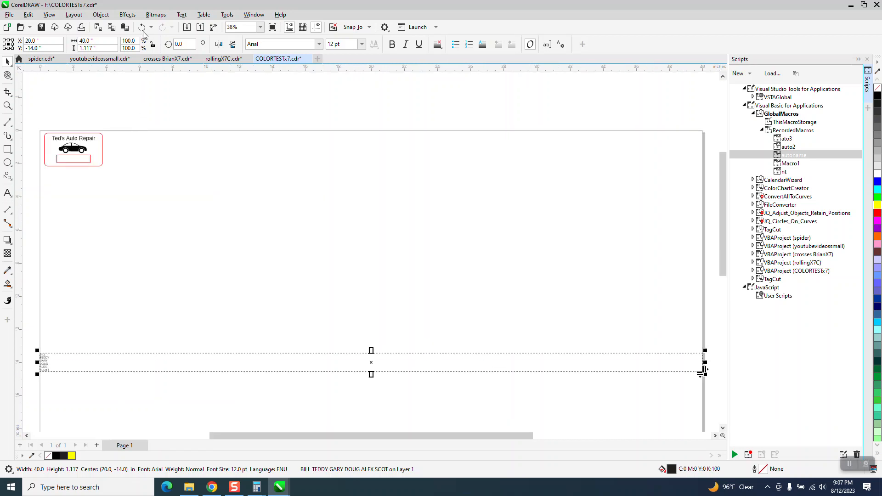
Convert the pasted names to artistic text and set them in Arial Black.
left_click(181, 15)
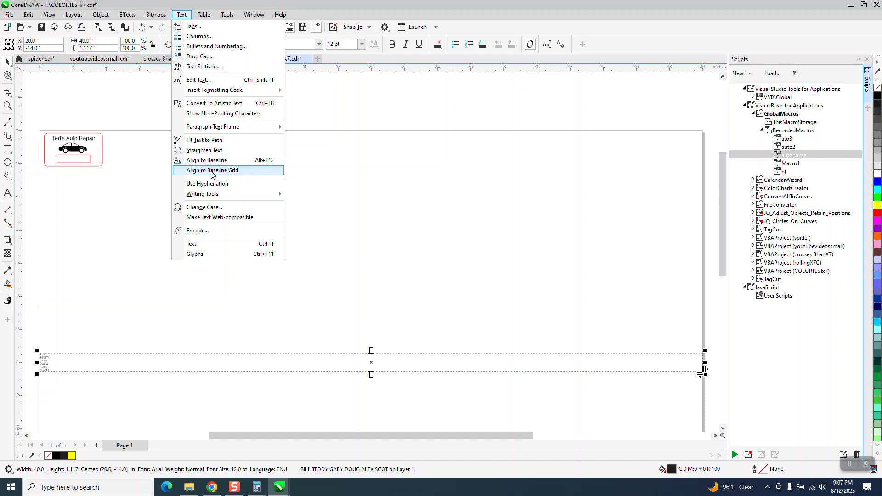
mouse_move(208, 103)
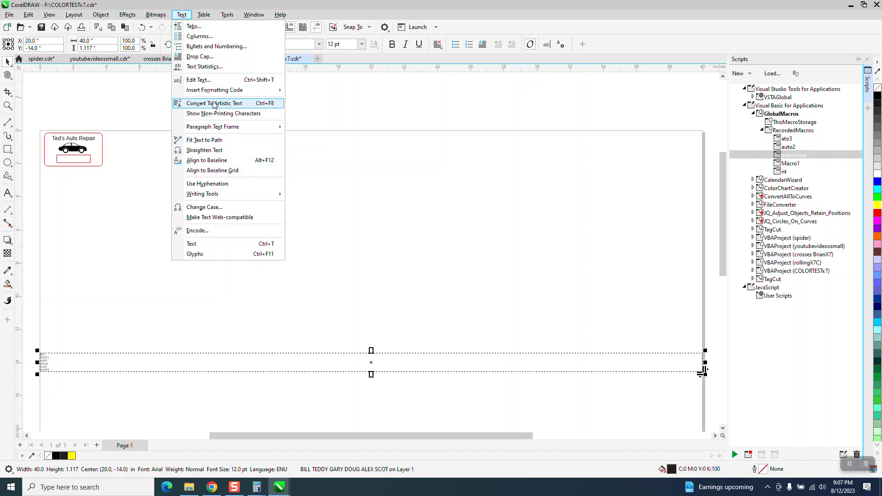
left_click(214, 103)
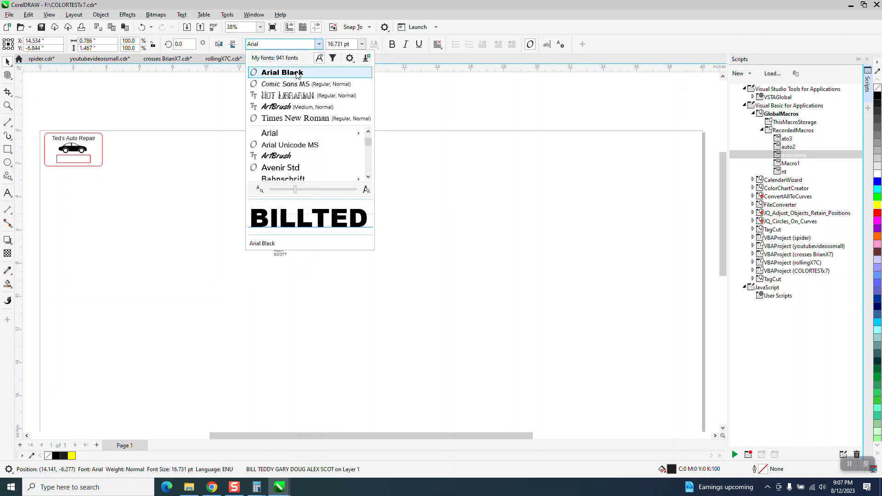
left_click(281, 72)
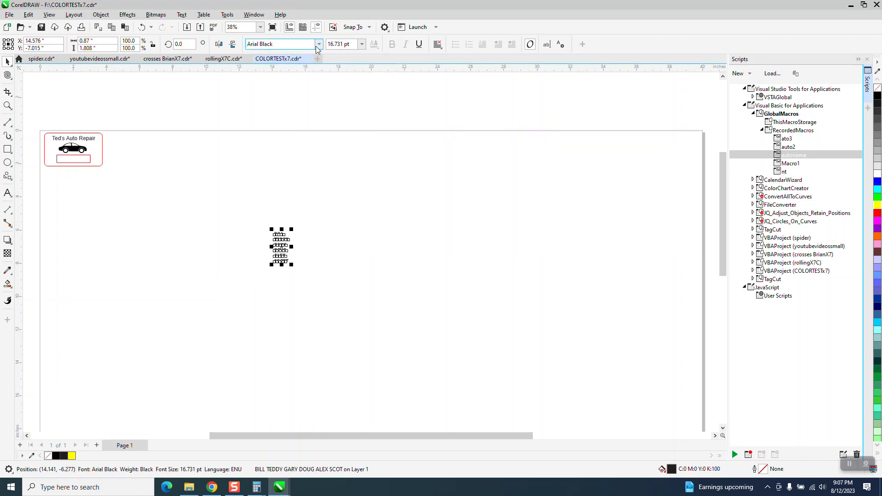